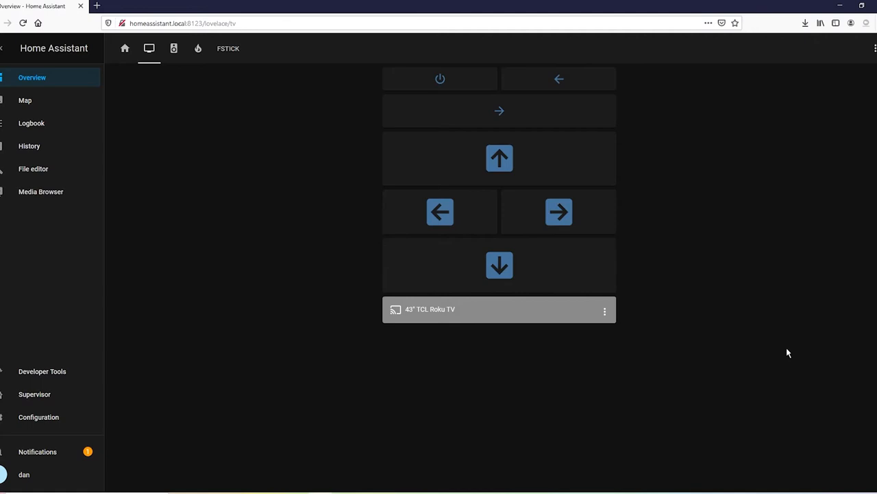
mouse_move(270, 192)
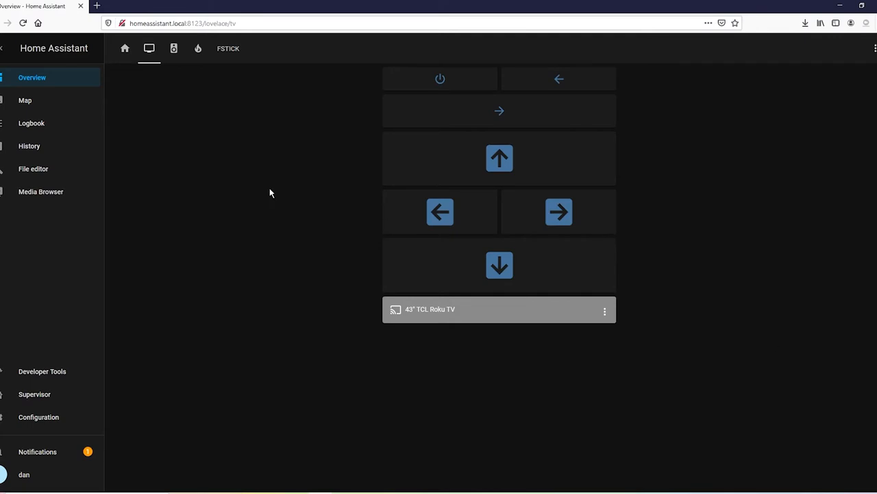
Step: Switch to the FSTICK dashboard view, then open switch.yaml in the File editor
left_click(227, 48)
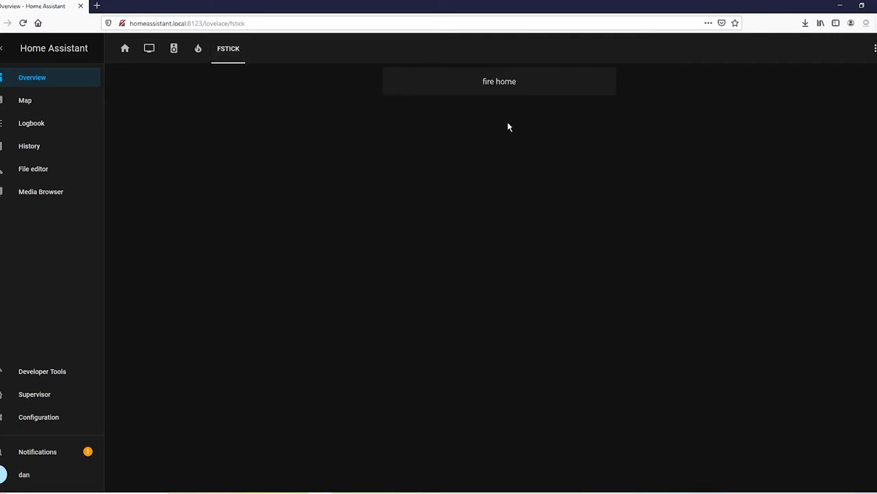
mouse_move(478, 228)
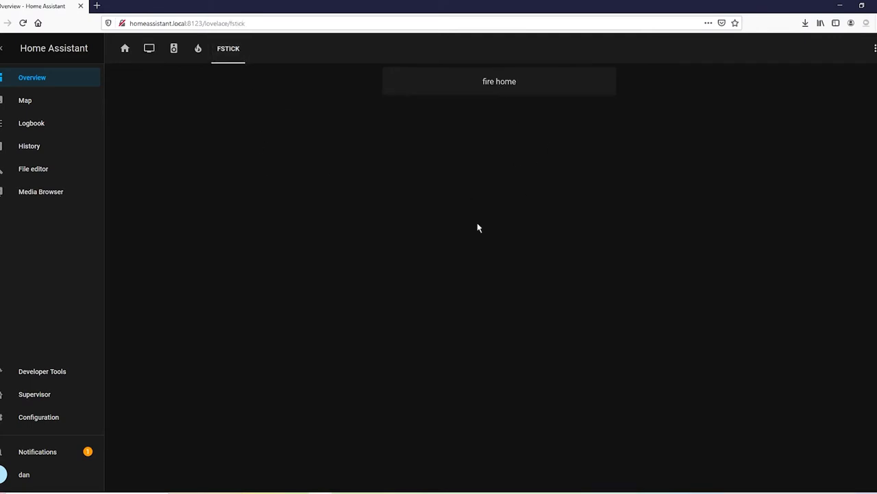
mouse_move(482, 219)
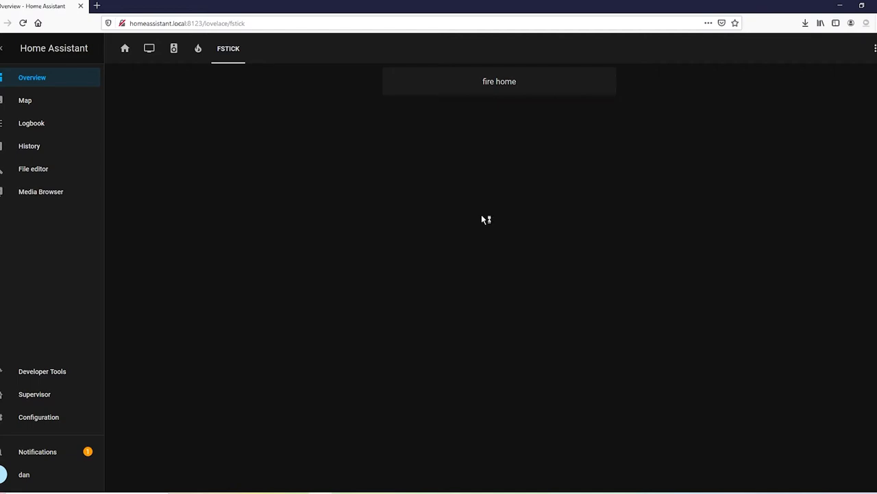
mouse_move(482, 220)
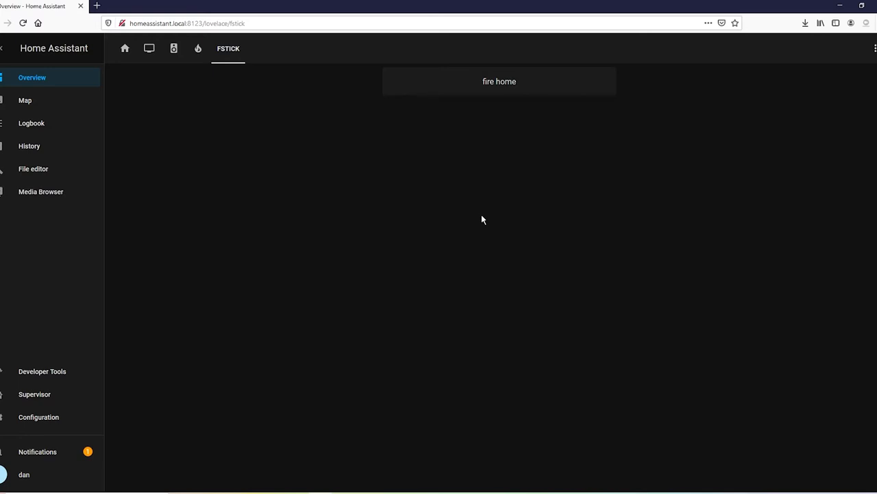
left_click(33, 168)
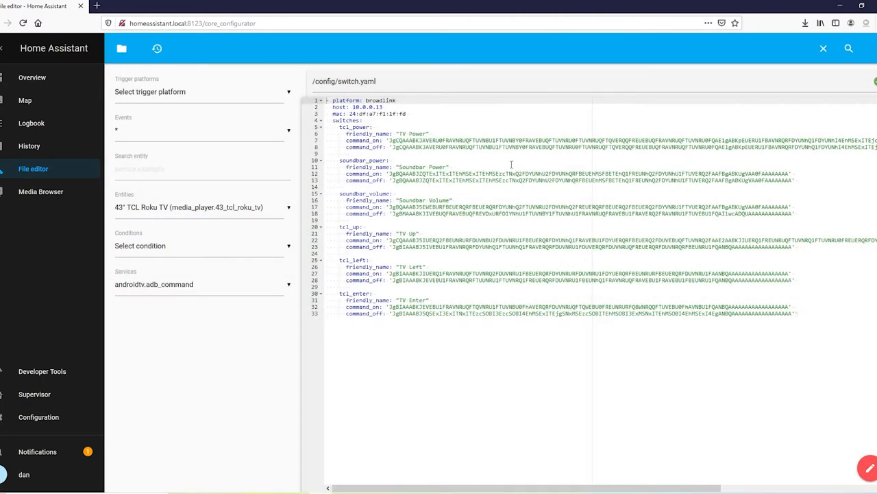
mouse_move(628, 53)
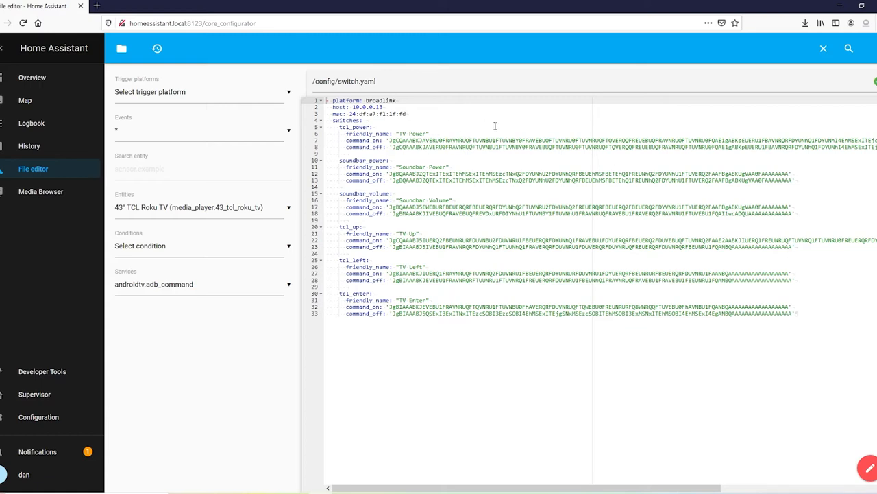
mouse_move(409, 203)
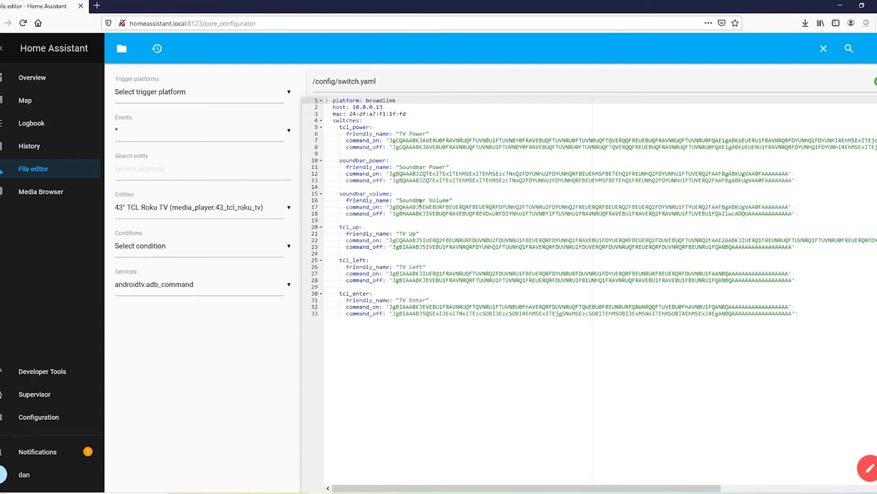
left_click_drag(386, 206, 791, 206)
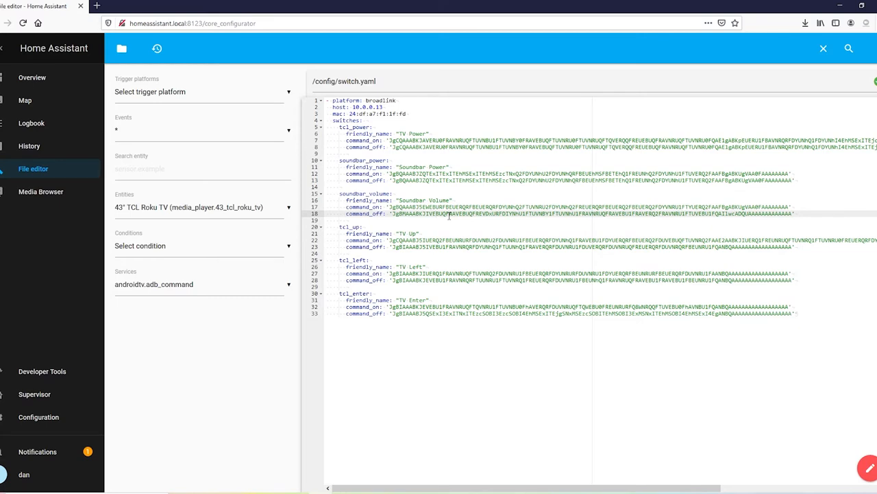
left_click(147, 353)
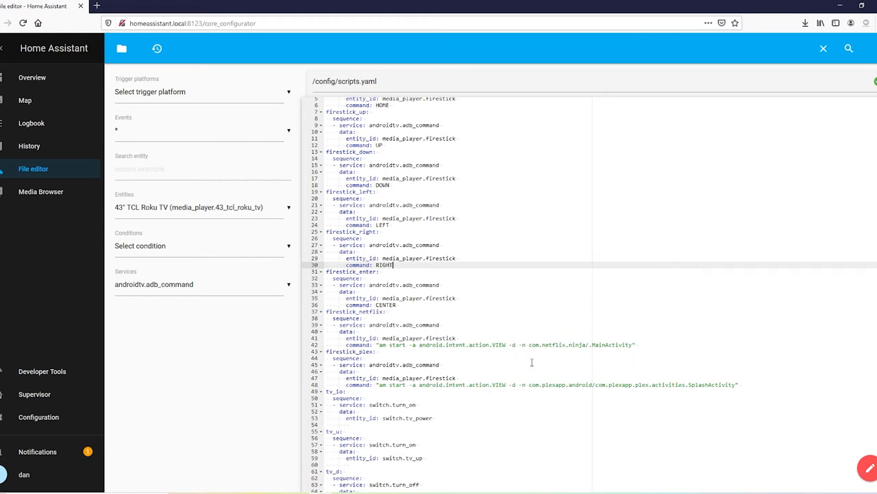
mouse_move(571, 309)
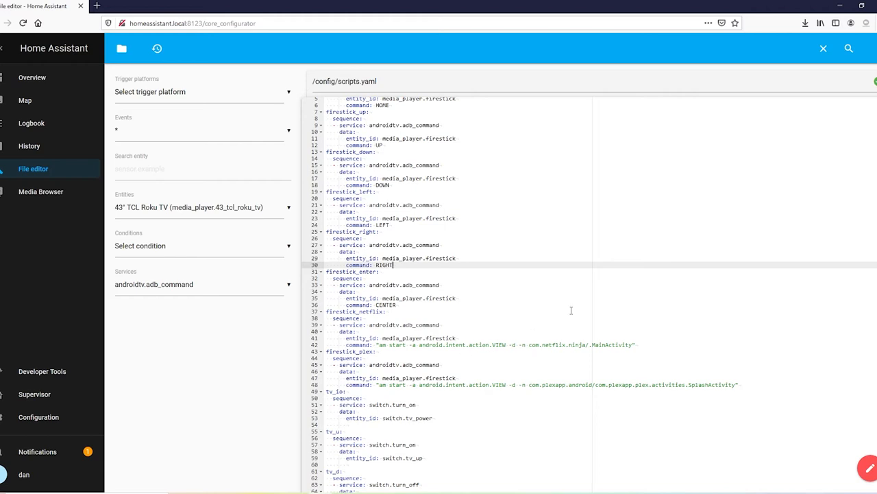
mouse_move(579, 366)
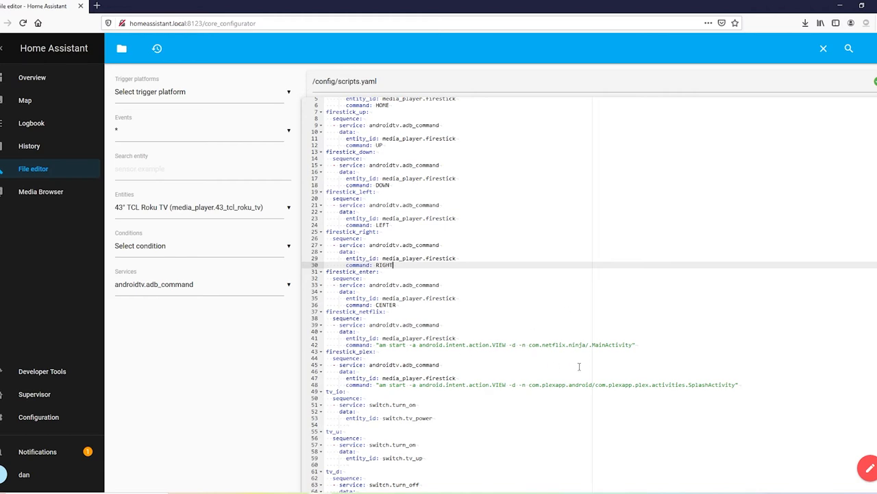
mouse_move(541, 379)
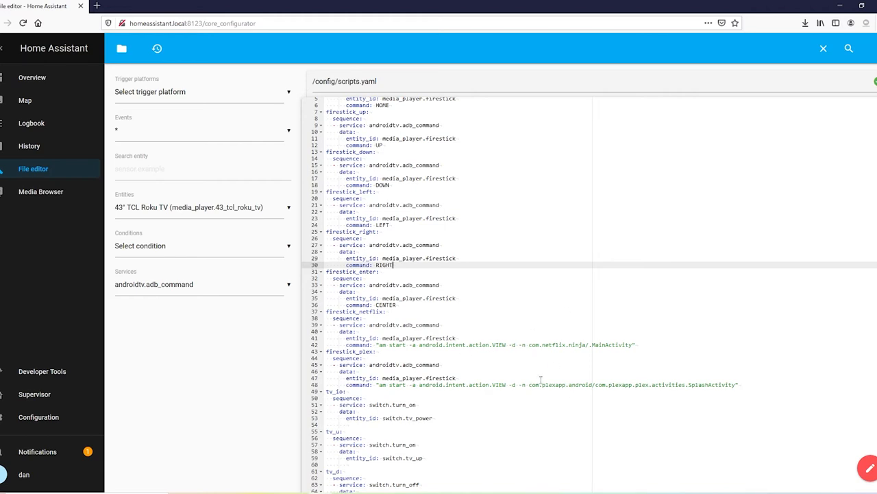
Step: Scroll down scripts.yaml to reach the TV scripts tv_u, tv_d and tv_l
scroll("down", 3)
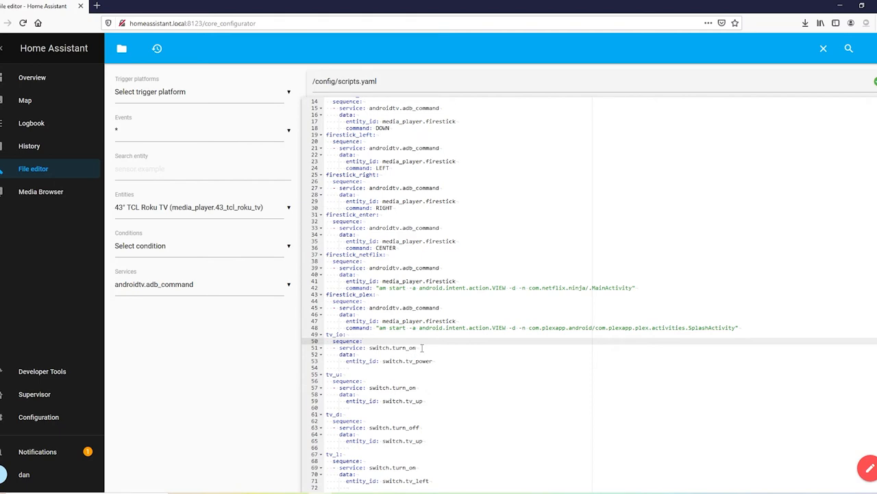
double_click(393, 347)
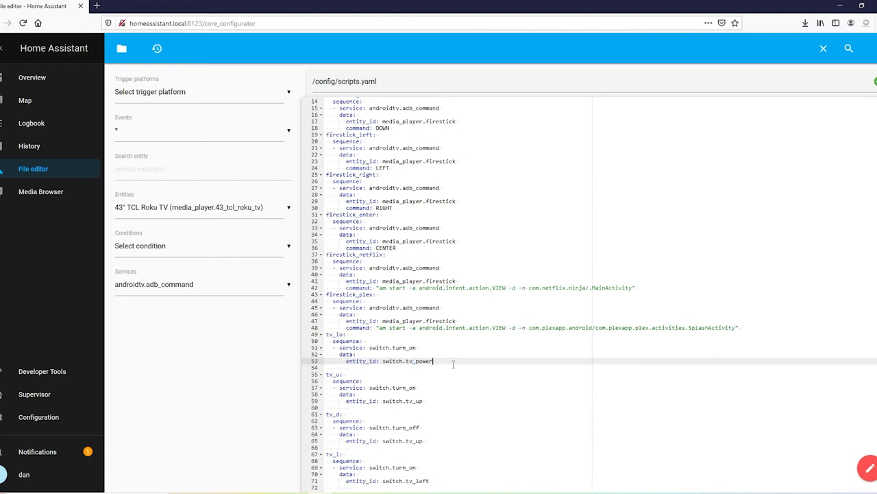
scroll("down", 3)
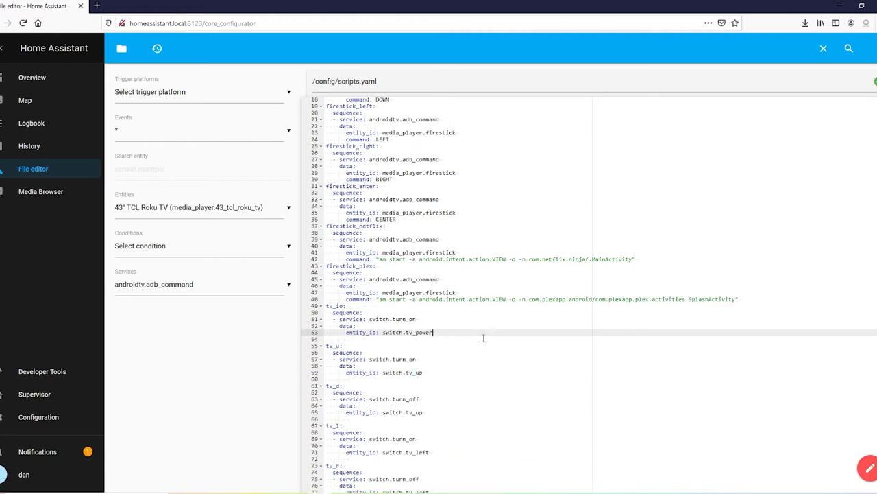
scroll("down", 3)
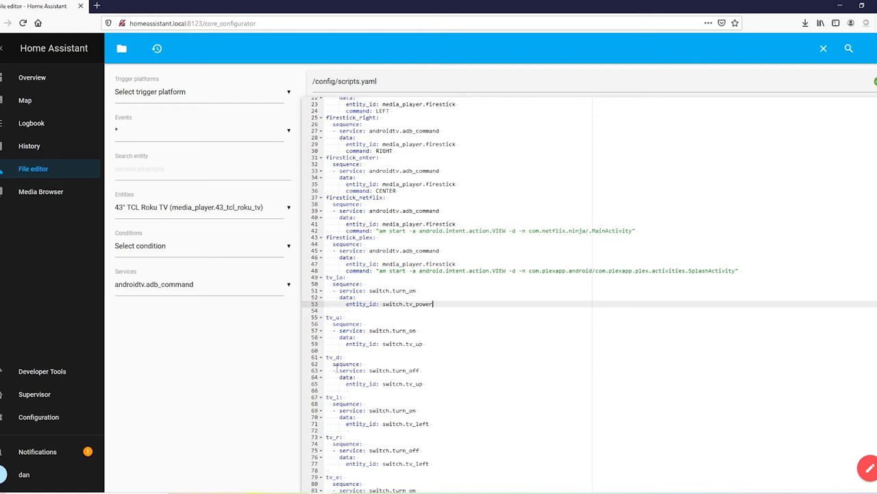
mouse_move(404, 346)
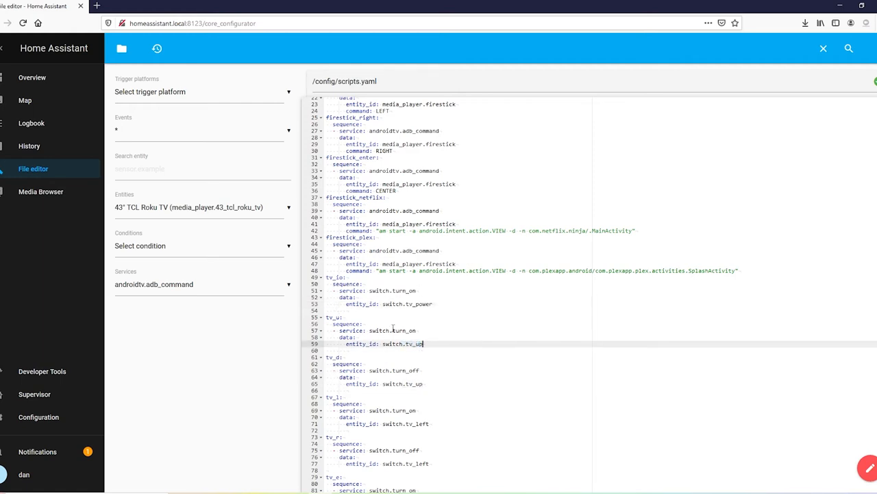
left_click(416, 330)
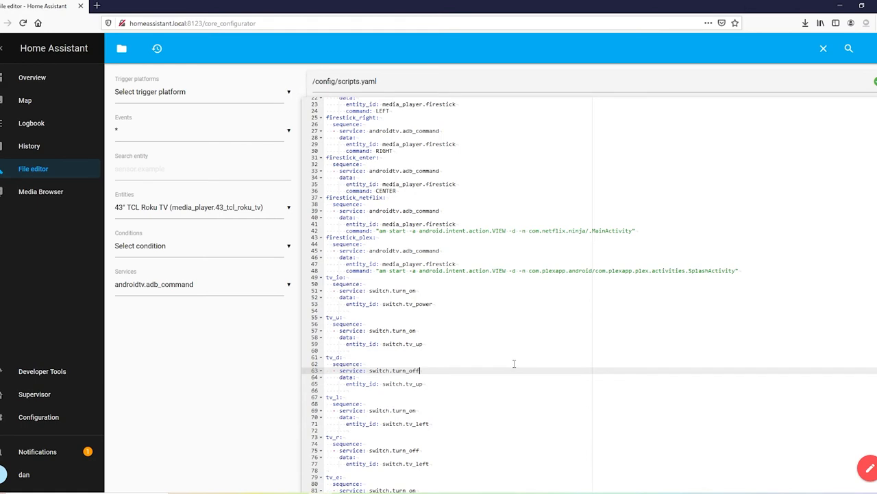
left_click(31, 77)
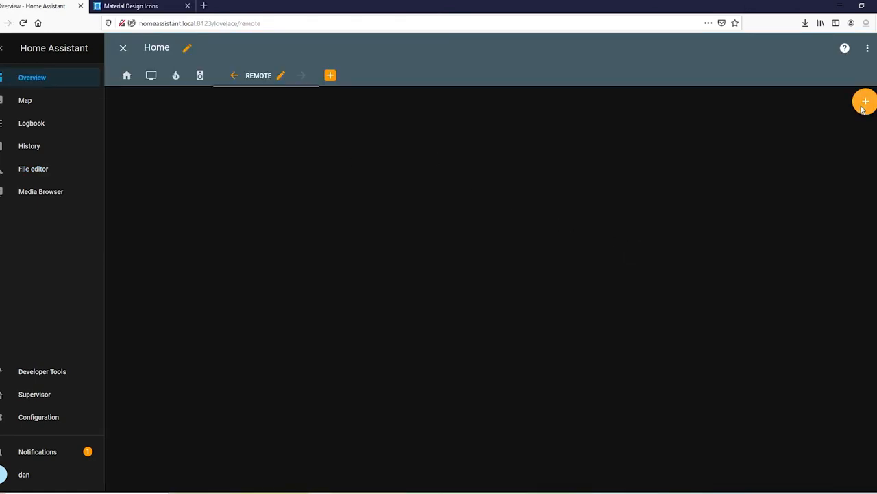
Step: Add a new card to the empty REMOTE view and pick Vertical Stack
left_click(865, 102)
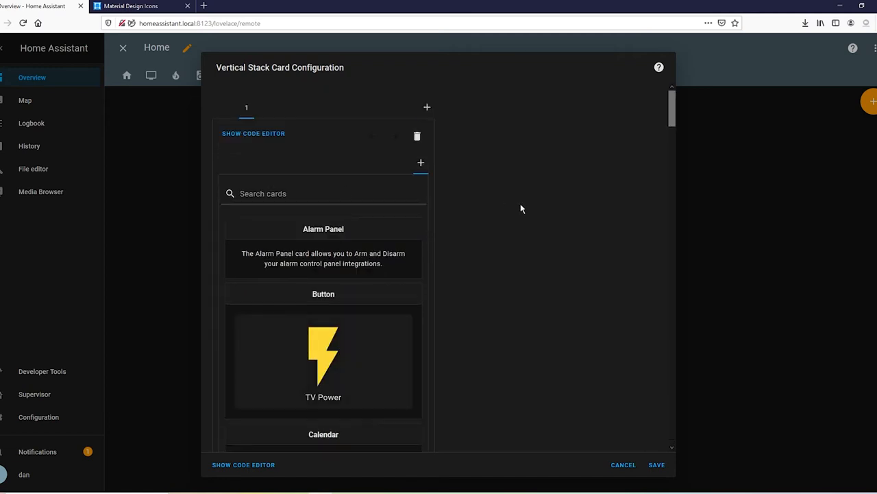
mouse_move(383, 86)
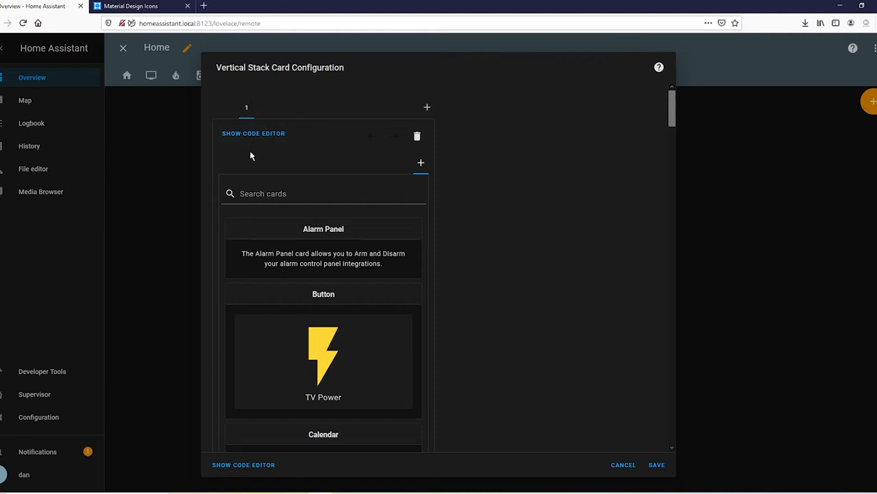
mouse_move(651, 186)
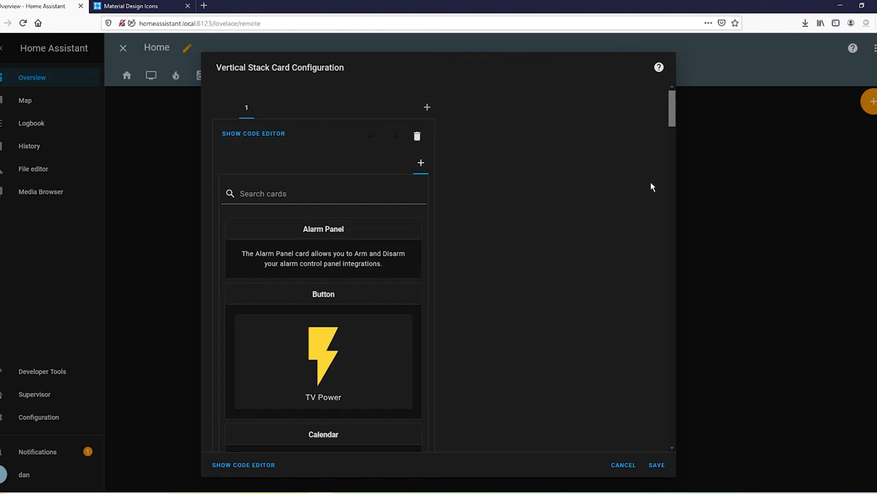
mouse_move(517, 296)
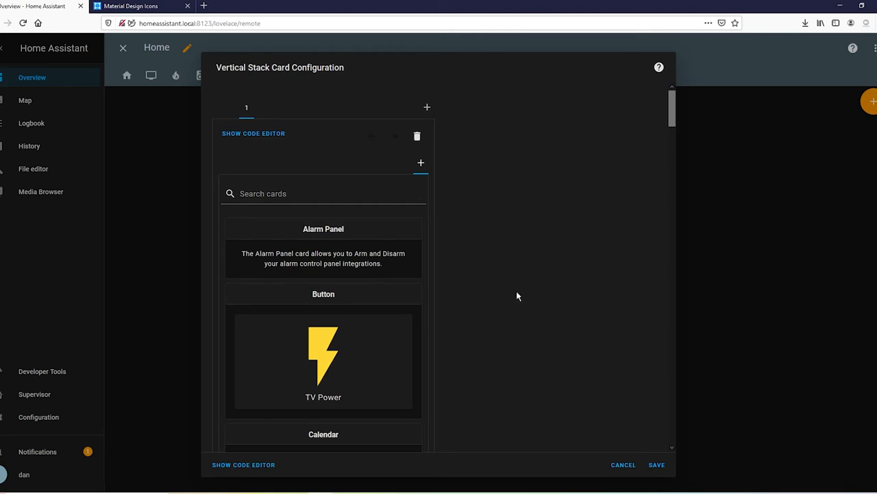
Step: Add a button card named 'power' whose tap action calls script.tv_io
left_click(323, 356)
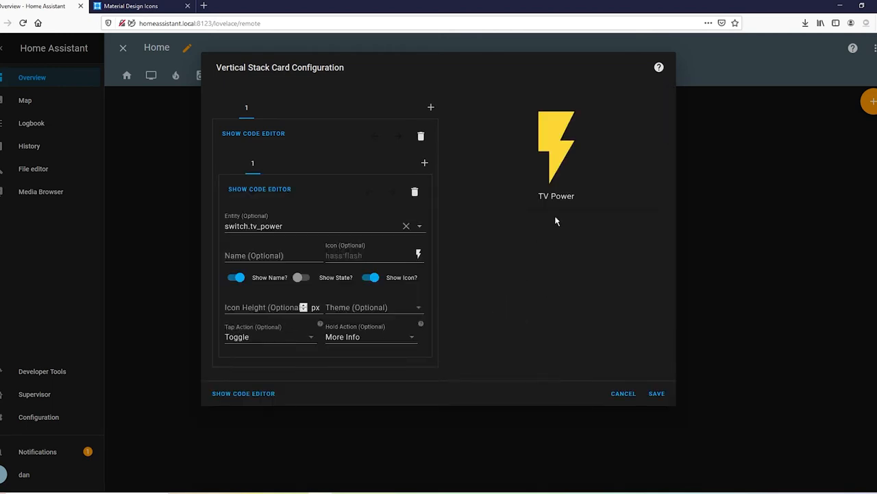
left_click(405, 226)
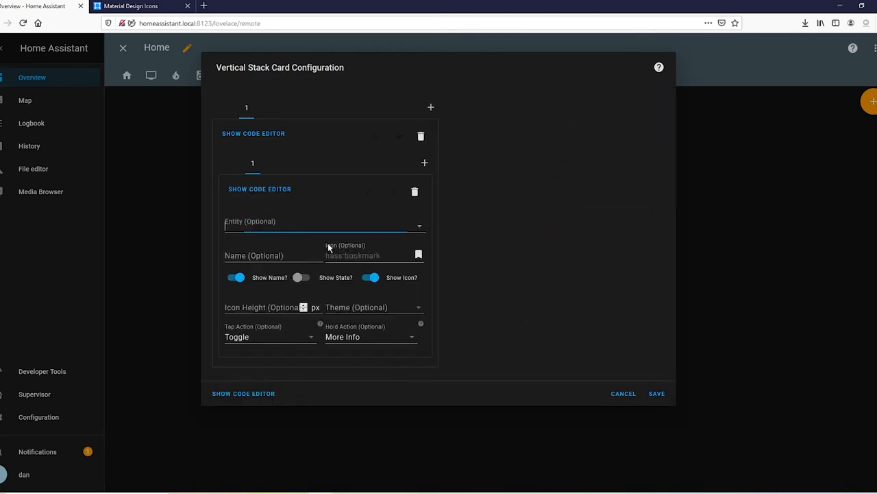
type("power")
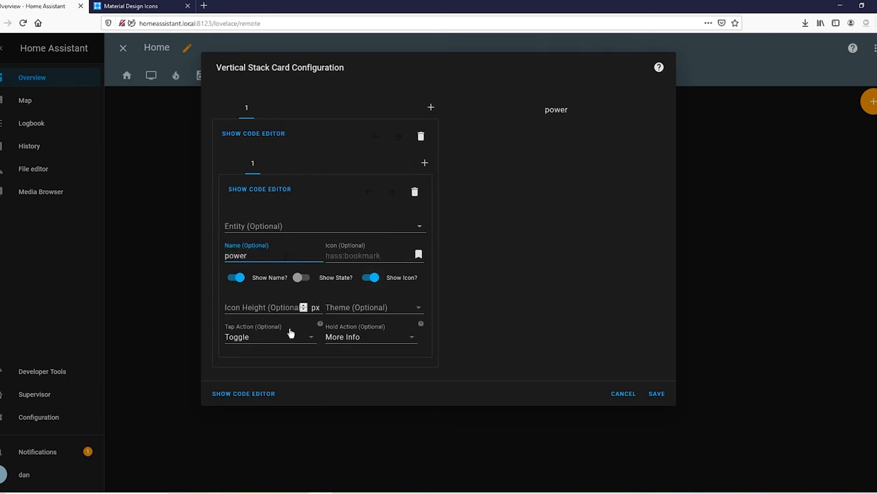
left_click(269, 337)
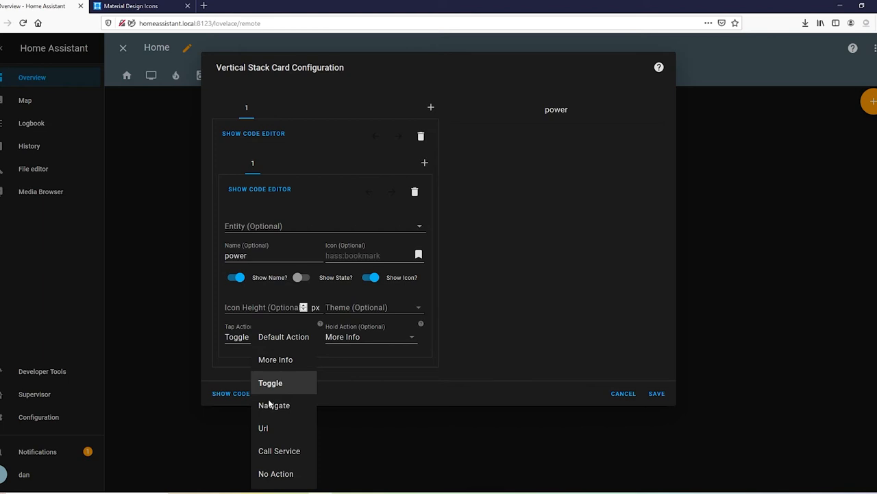
left_click(279, 450)
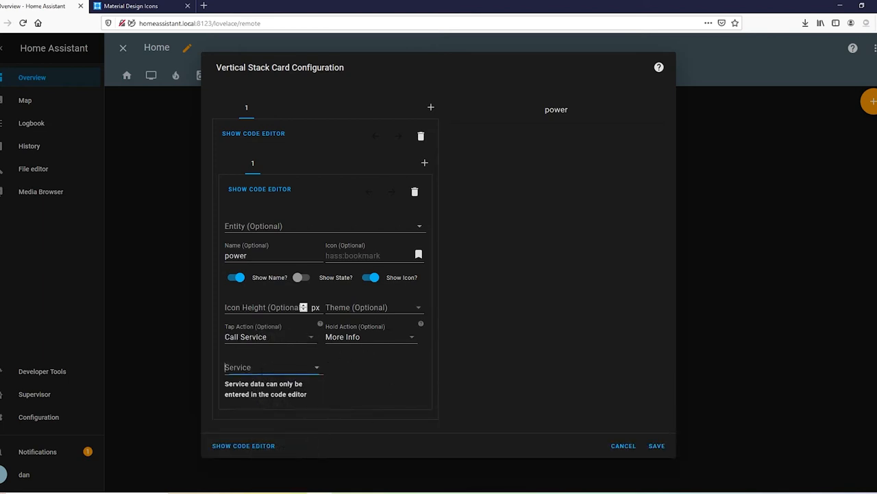
left_click(271, 367)
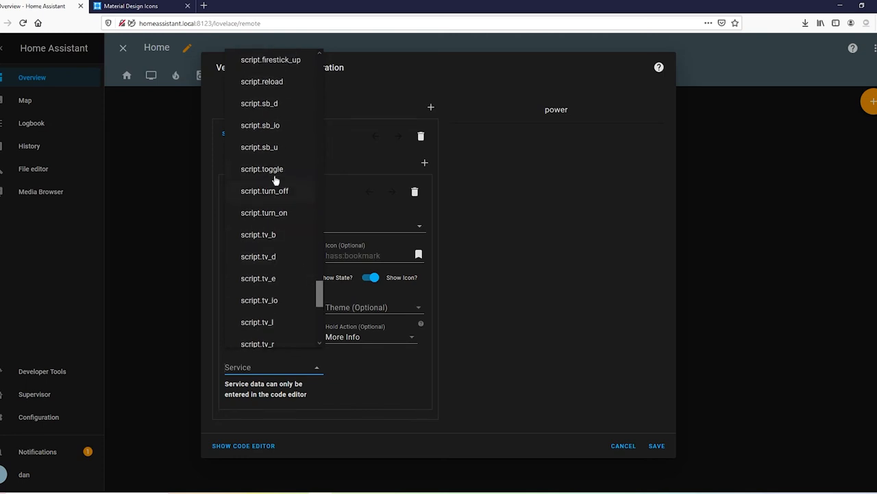
left_click(259, 299)
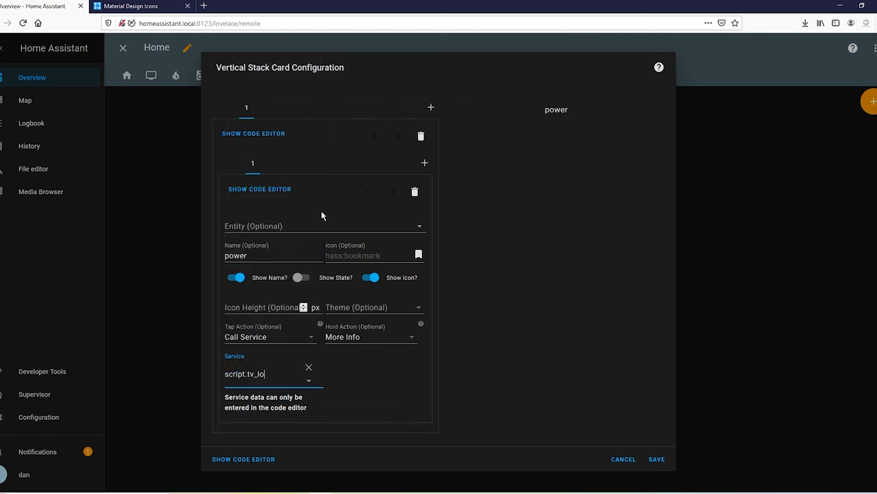
mouse_move(470, 96)
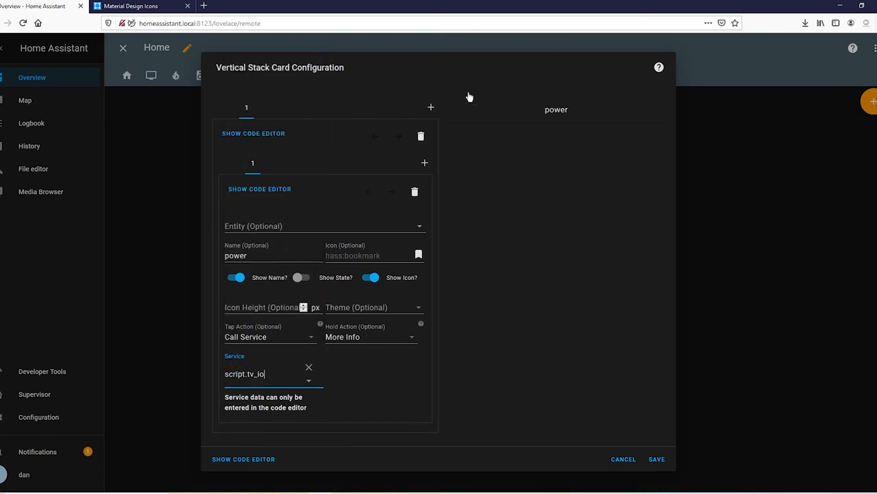
mouse_move(549, 110)
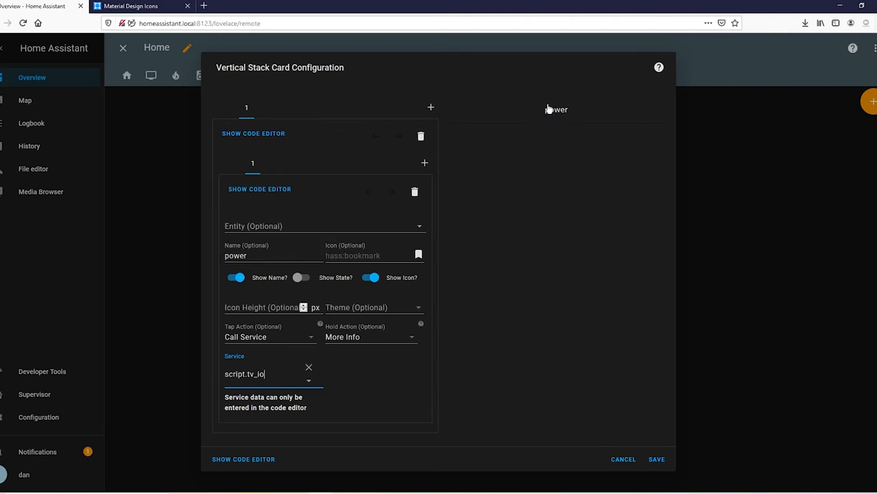
left_click(137, 6)
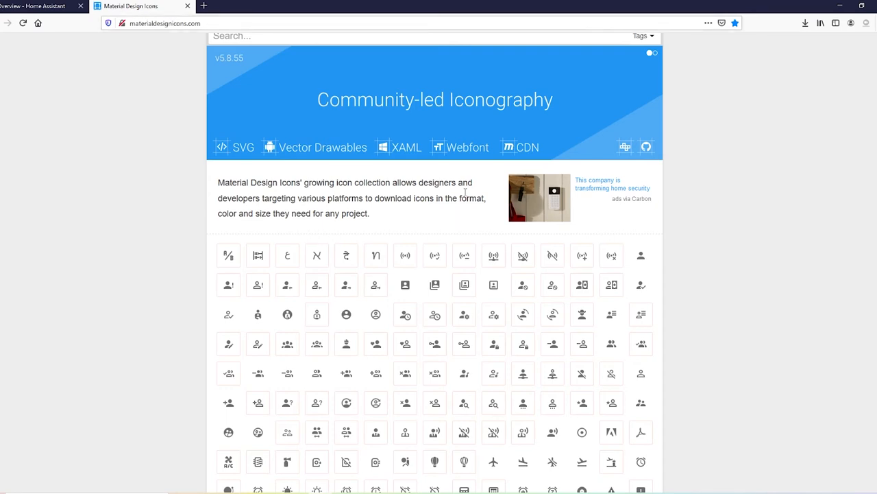
mouse_move(213, 272)
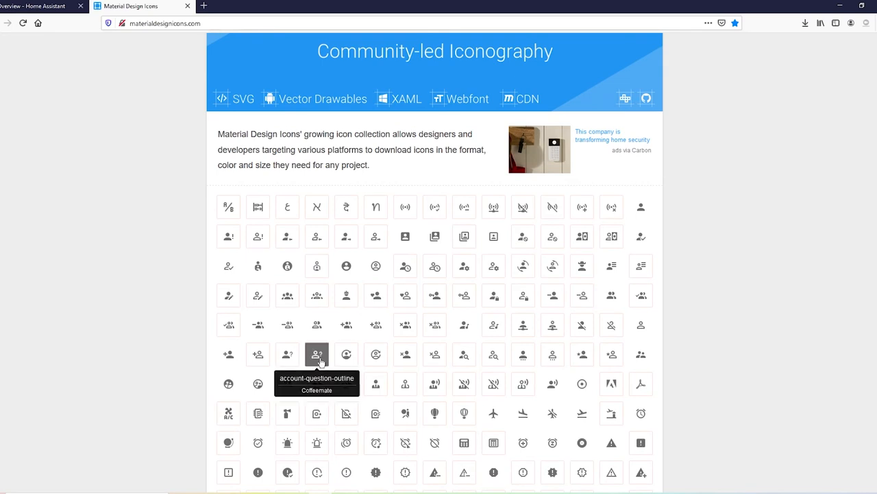
mouse_move(376, 354)
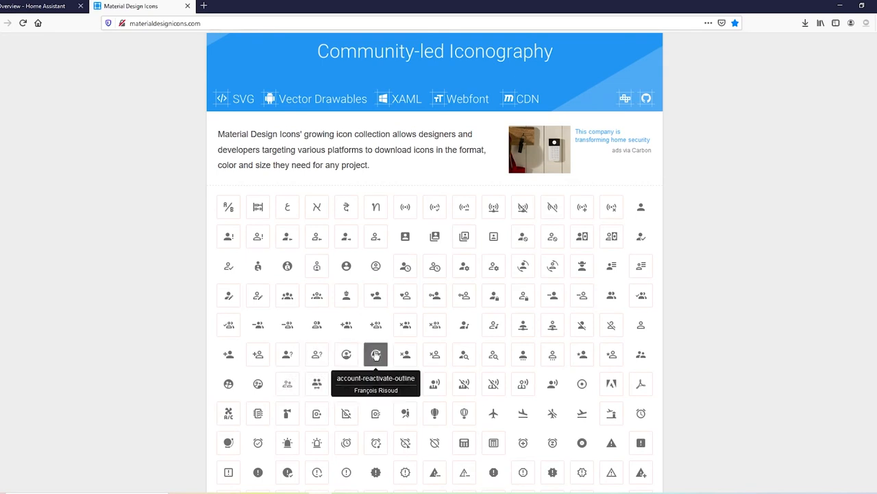
Step: Browse the Material Design Icons grid for remote icons, then return to Home Assistant
scroll("down", 3)
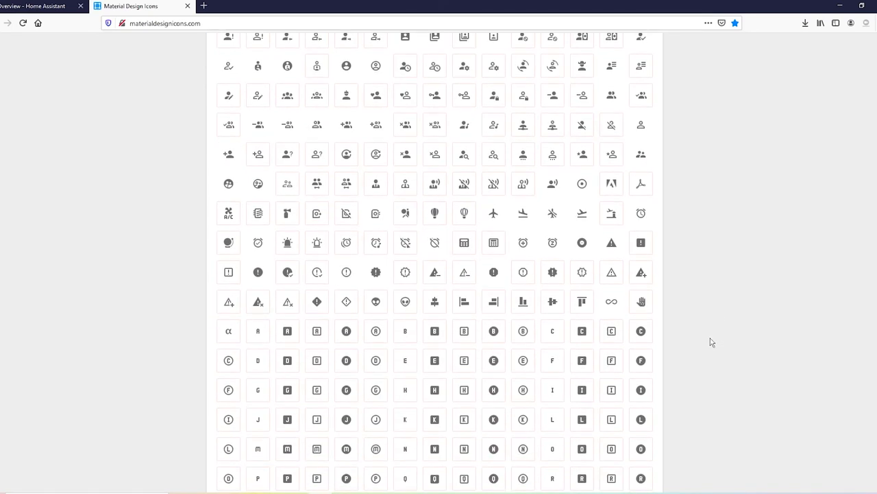
scroll("down", 3)
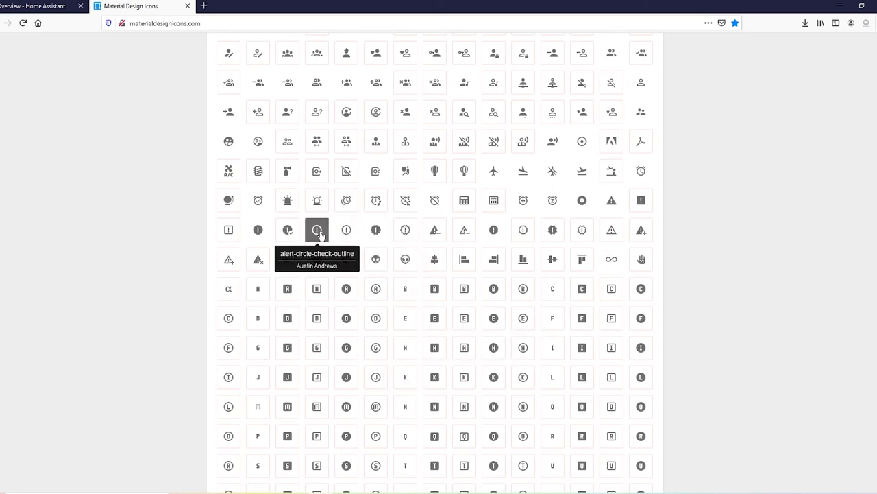
left_click(41, 6)
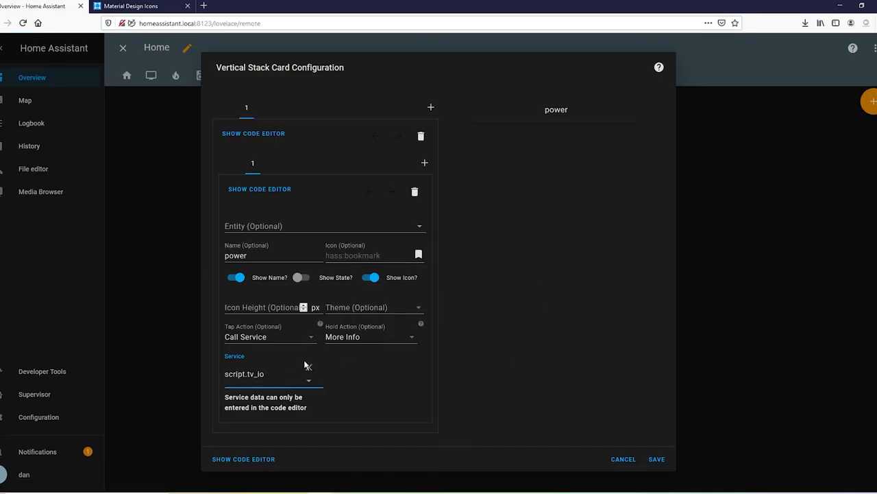
Step: Set the power button icon to mdi:power at 50 px and hide its name
type("mdi:power")
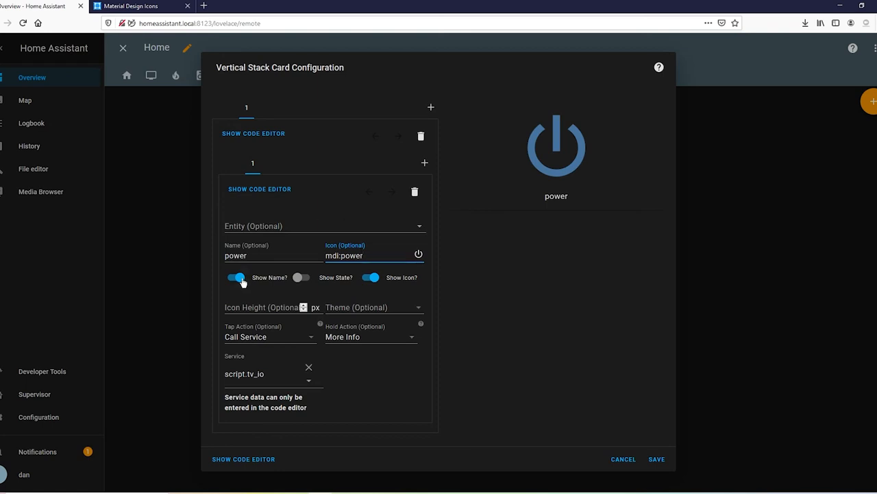
left_click(237, 278)
type("50")
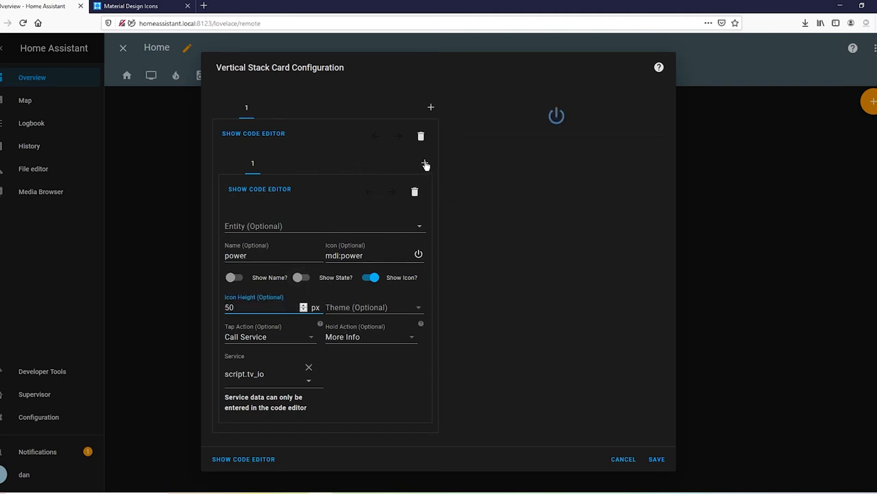
Step: Add a second button named 'back' whose tap calls script.tv_b
left_click(422, 164)
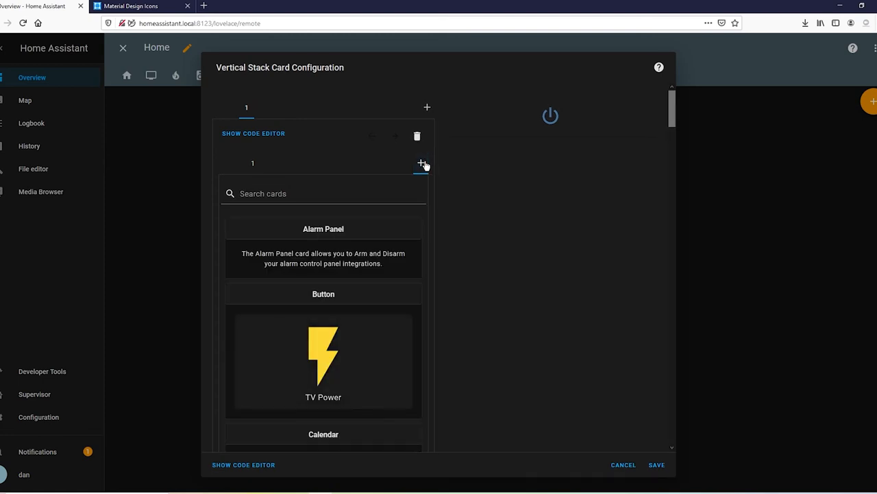
mouse_move(345, 373)
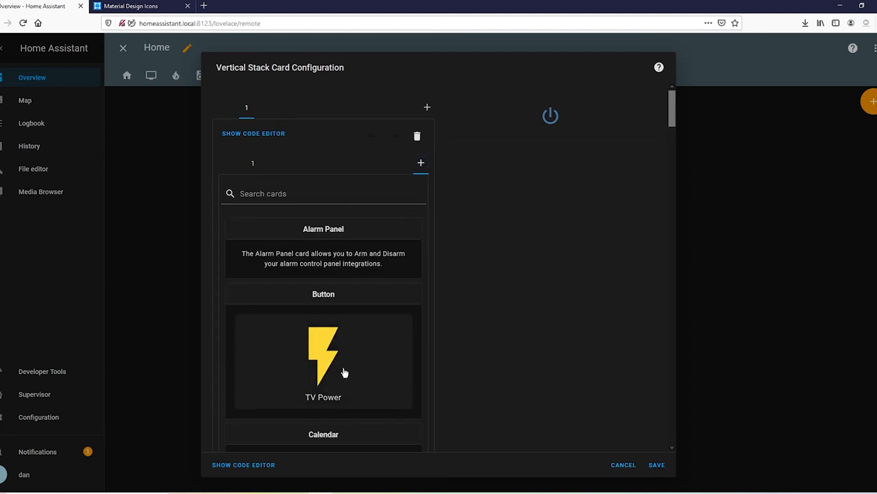
left_click(323, 361)
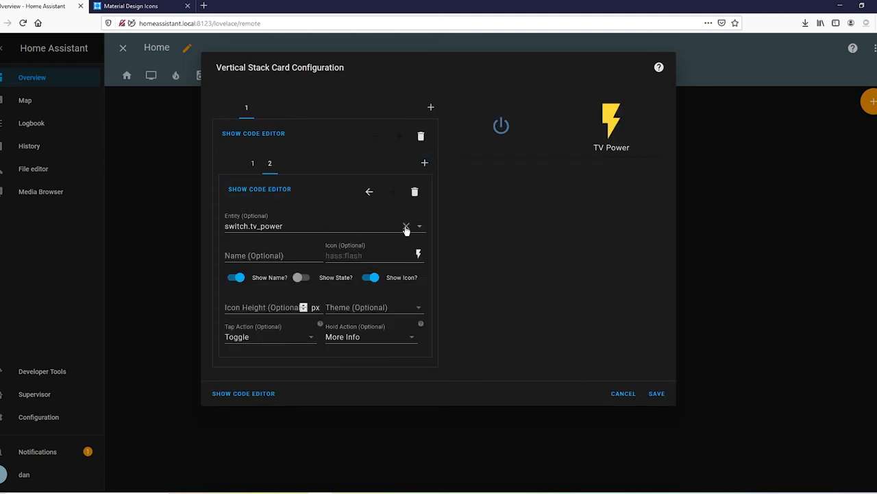
left_click(406, 226)
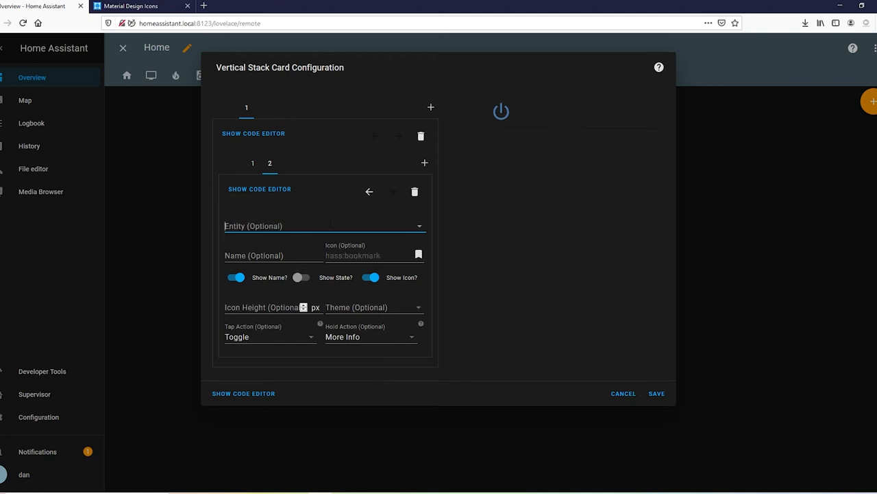
mouse_move(294, 258)
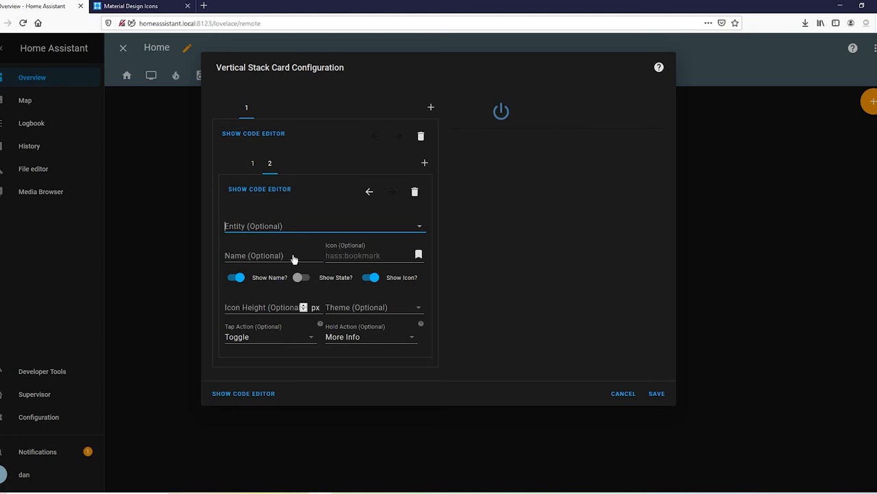
type("back")
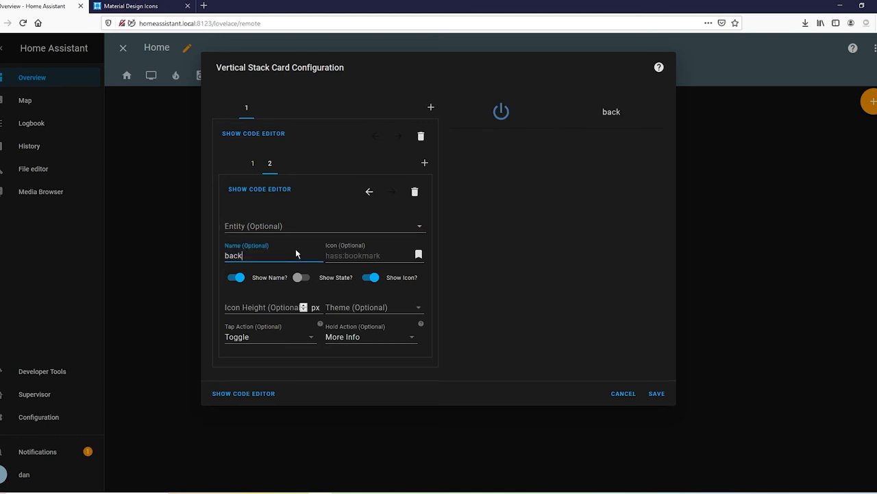
left_click(270, 337)
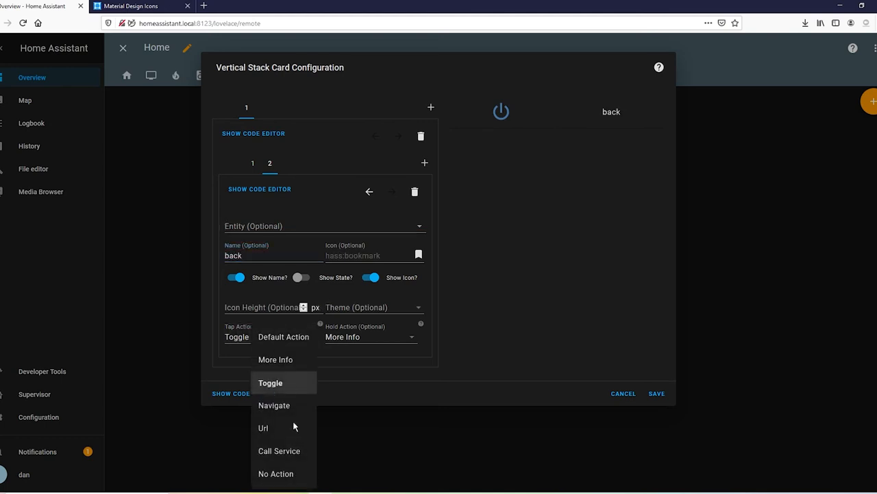
left_click(279, 451)
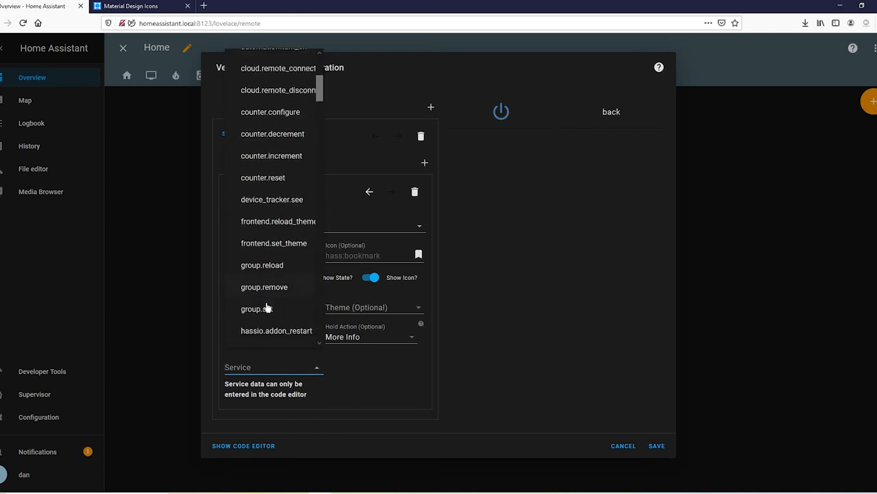
scroll("down", 3)
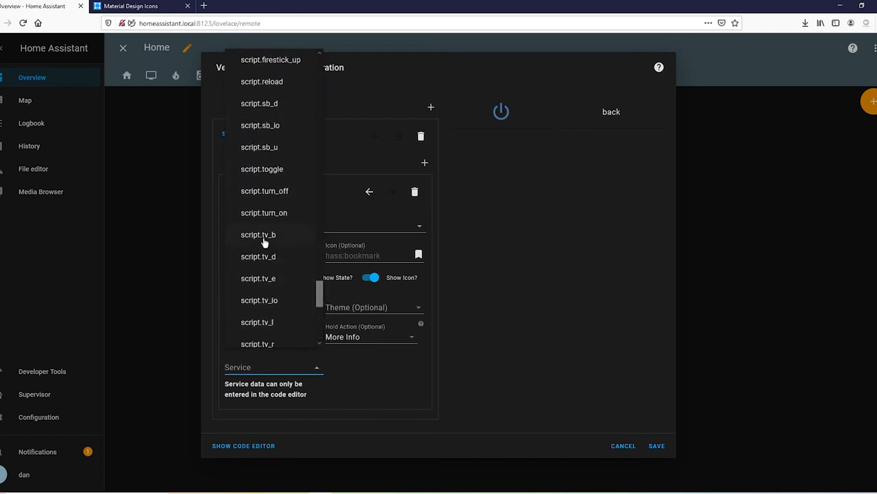
left_click(258, 234)
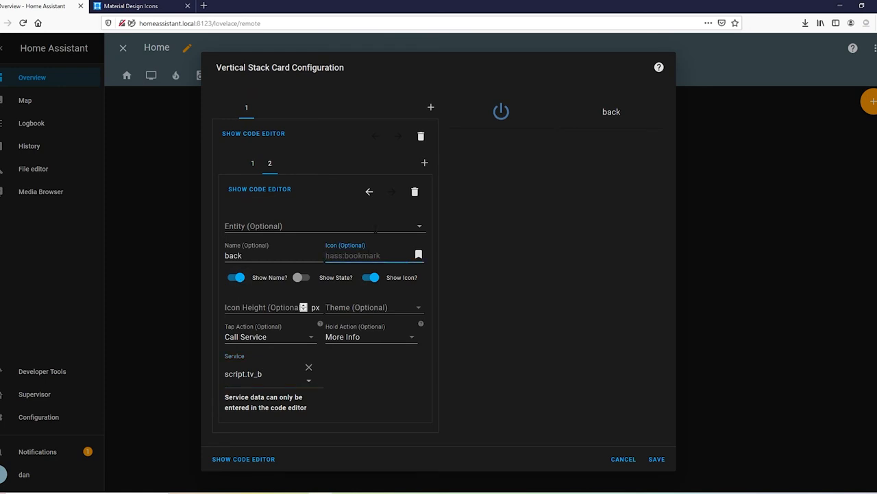
Step: Give the back button icon mdi:arrow-left at height 50 and hide its name
type("mdi:arrow-left")
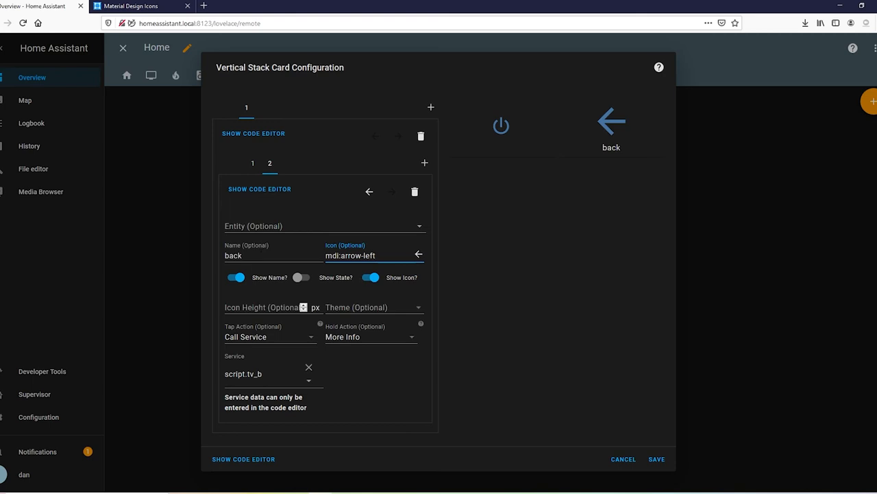
type("50")
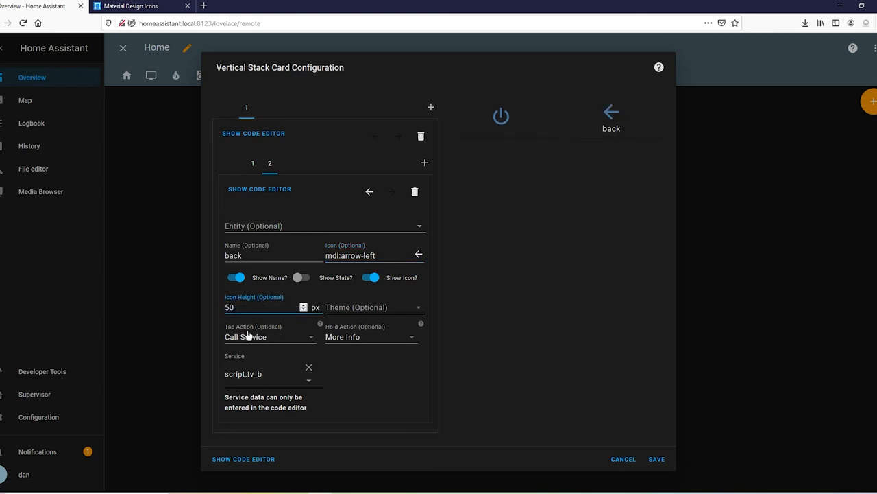
left_click(237, 277)
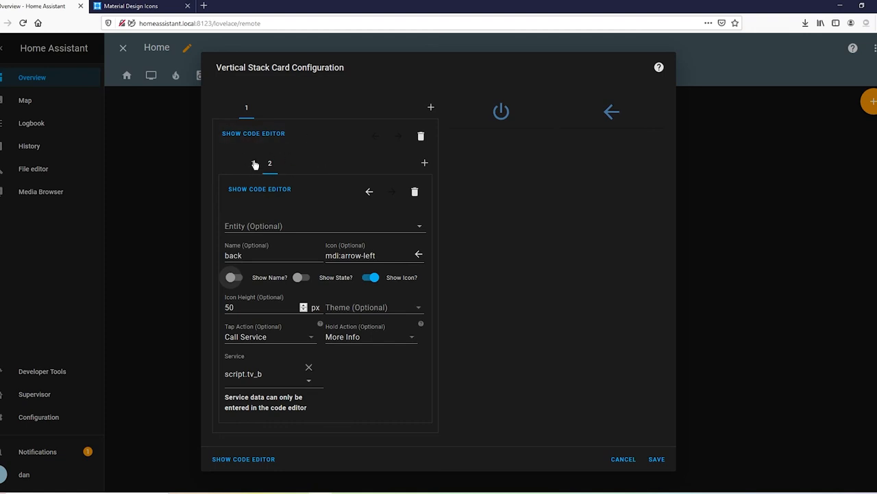
Step: Add a new row with a button whose tap calls script.tv_u
left_click(430, 107)
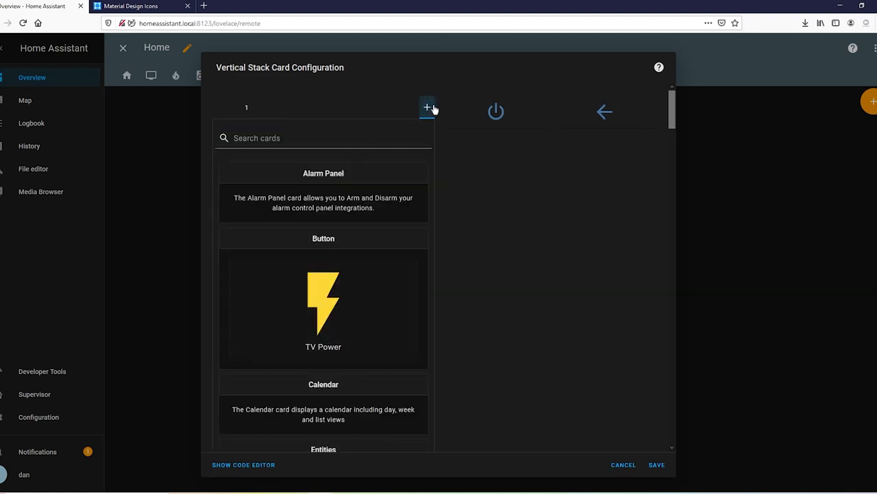
scroll("down", 3)
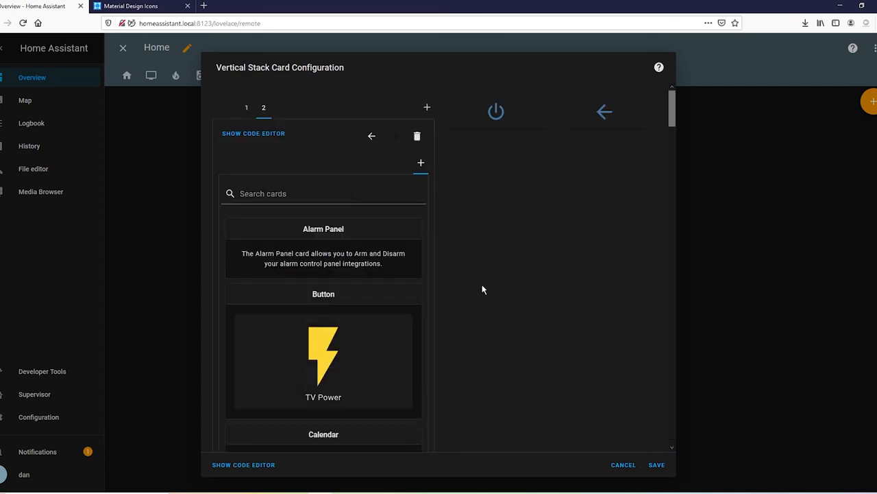
mouse_move(349, 341)
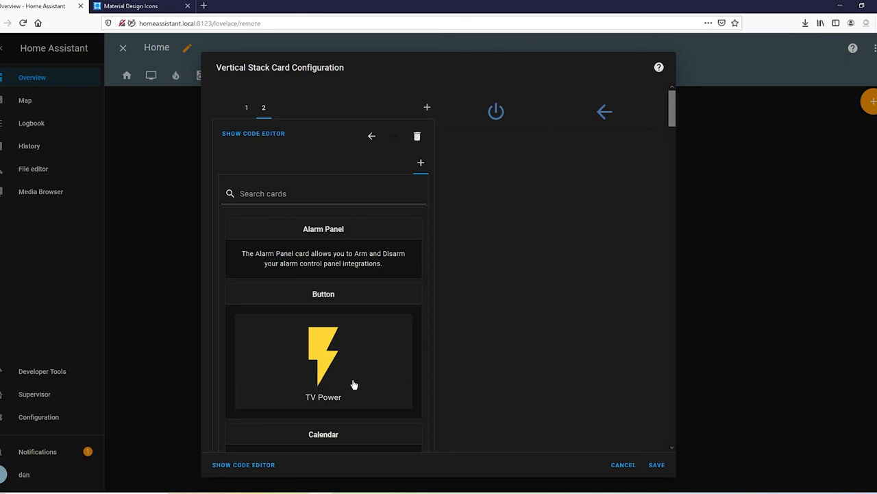
left_click(323, 353)
type("up")
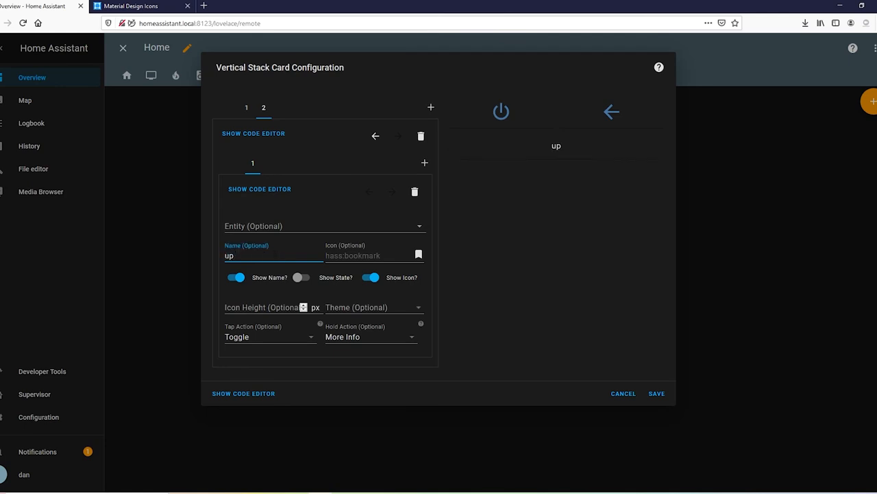
left_click(269, 337)
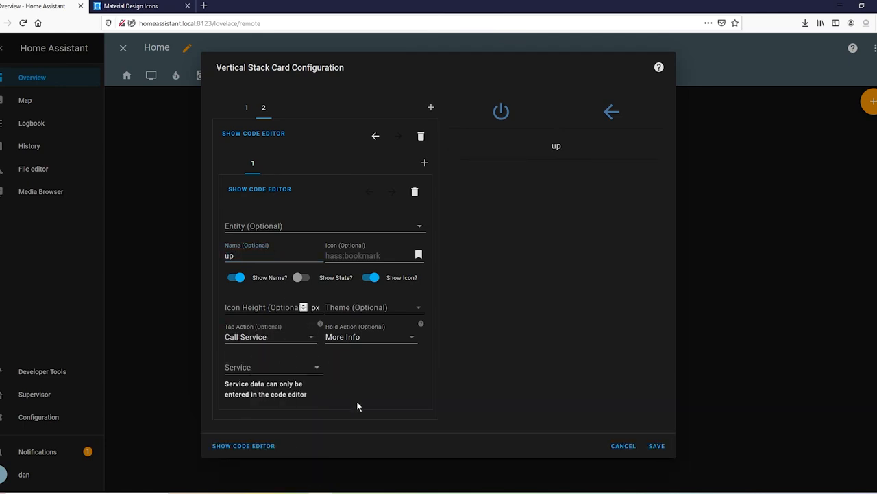
left_click(271, 366)
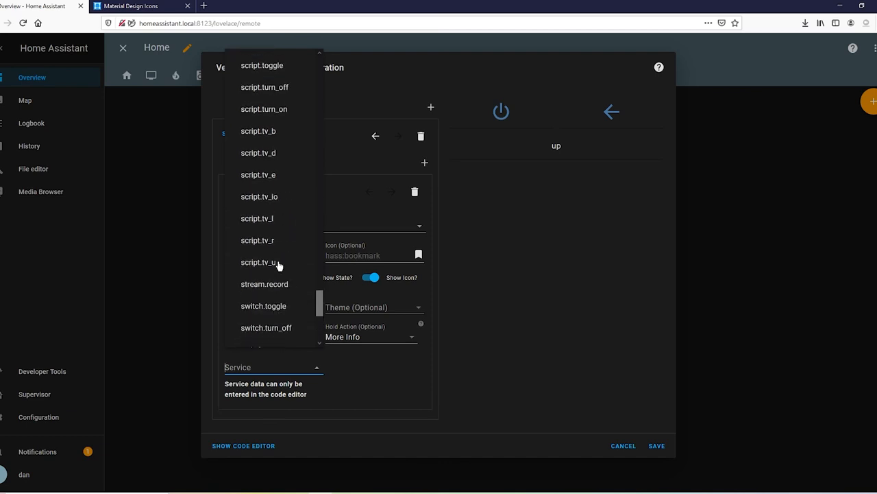
left_click(264, 262)
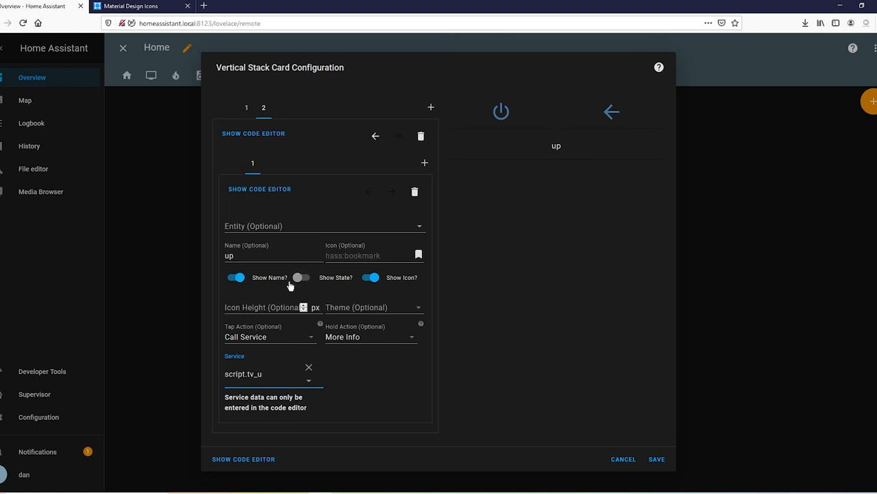
Step: Give the up button icon mdi:arrow-up at height 80 and hide its name
type("mdi:arrow-up")
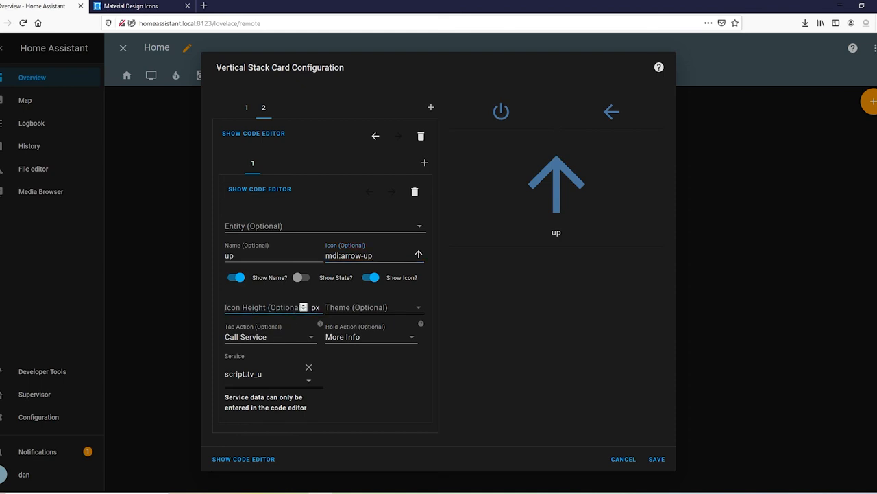
type("75")
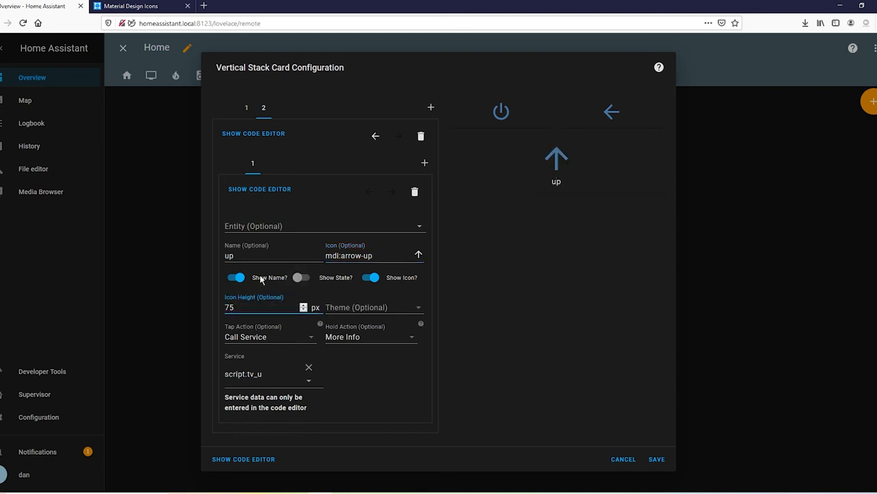
type("80")
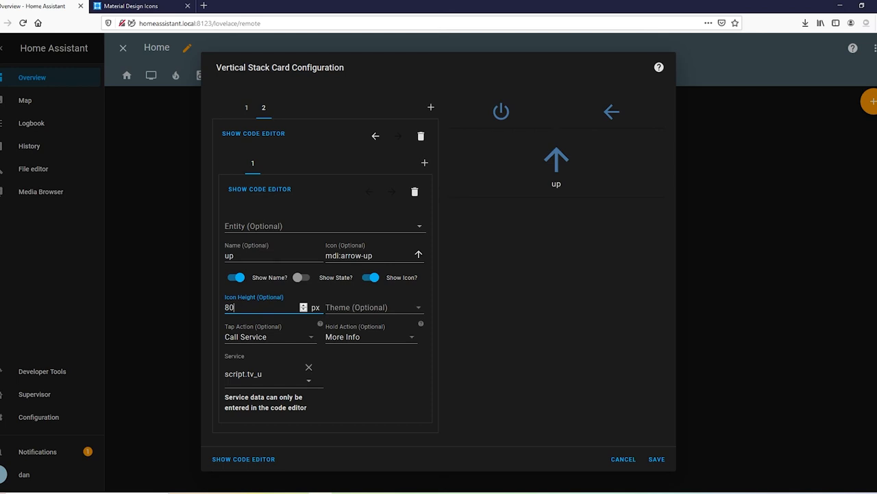
left_click(236, 278)
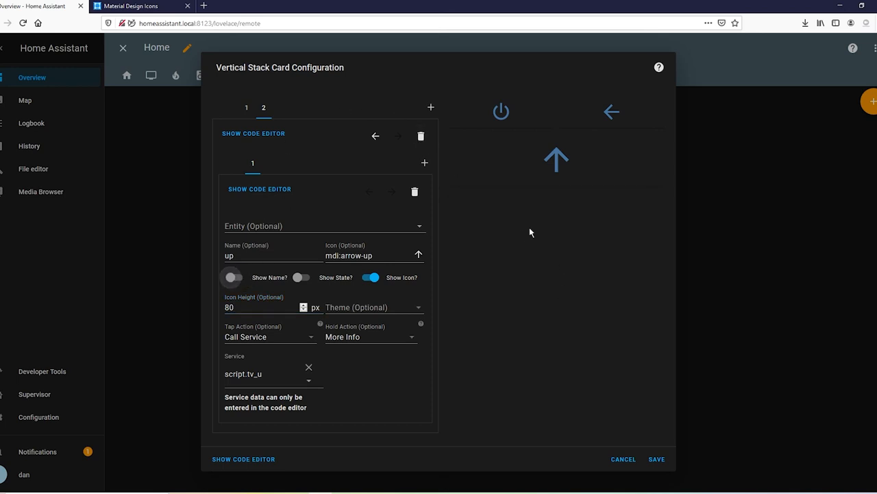
mouse_move(431, 108)
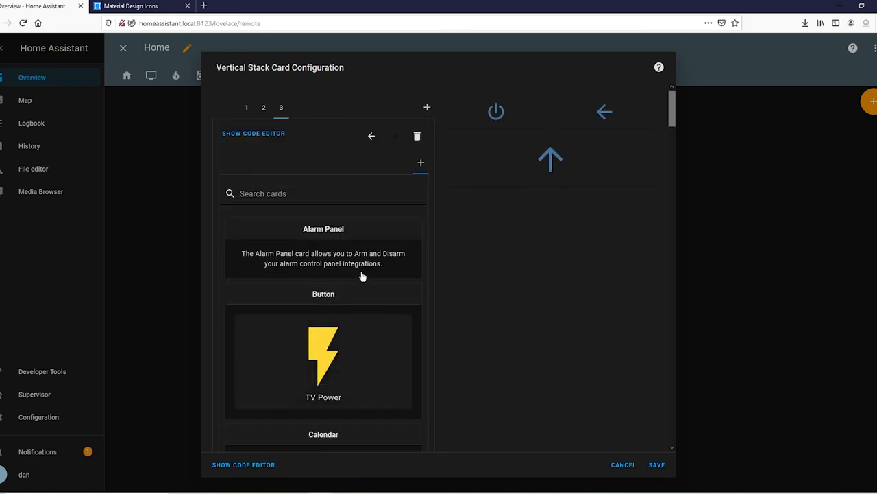
mouse_move(333, 321)
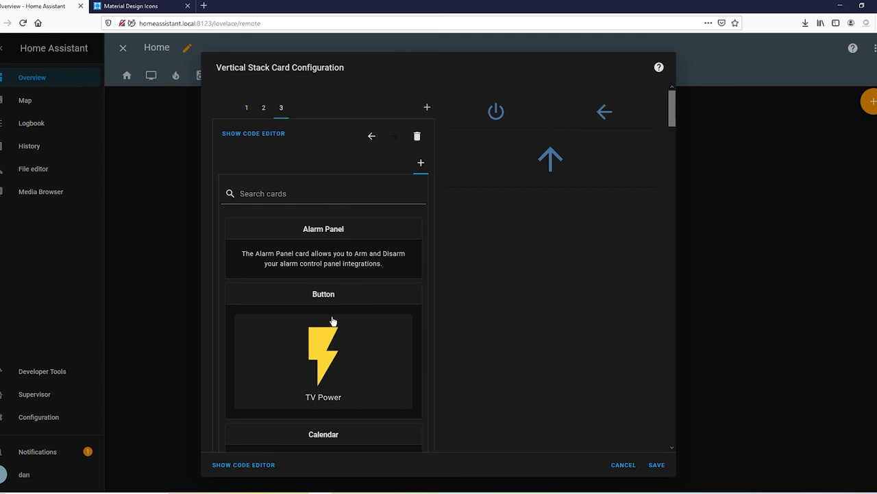
Step: Add a third row containing two side-by-side Button cards
left_click(323, 353)
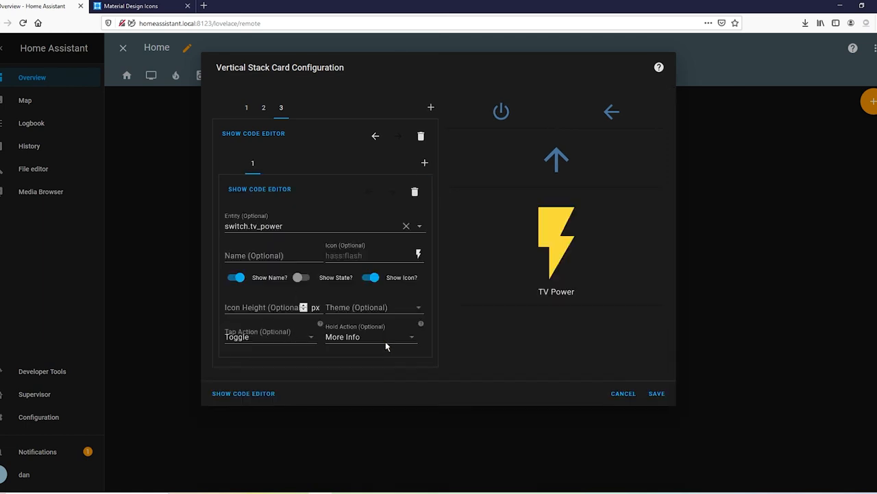
left_click(424, 162)
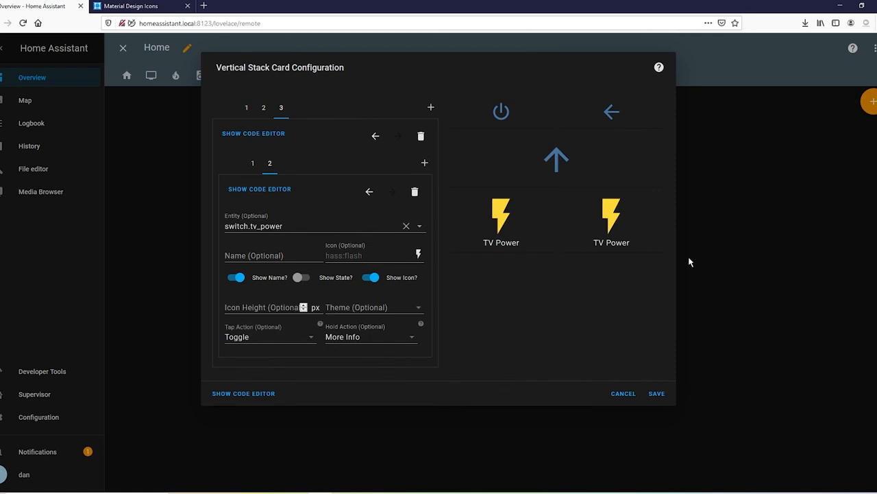
mouse_move(662, 308)
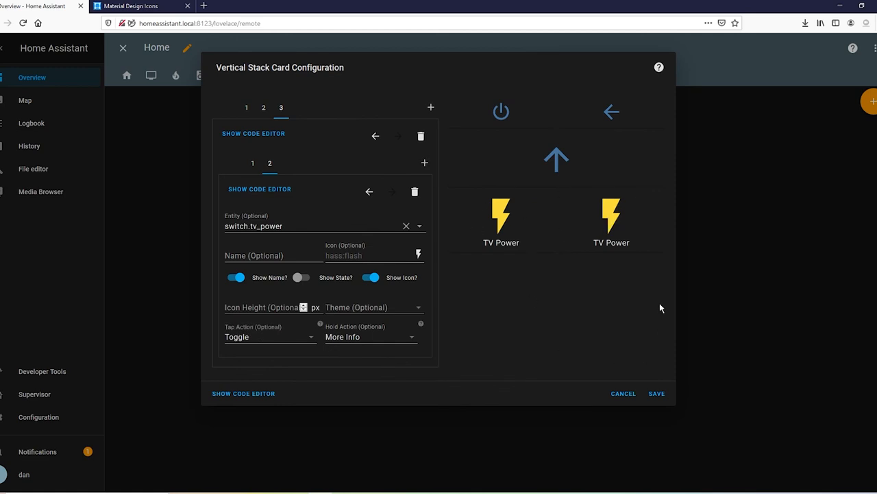
left_click(655, 393)
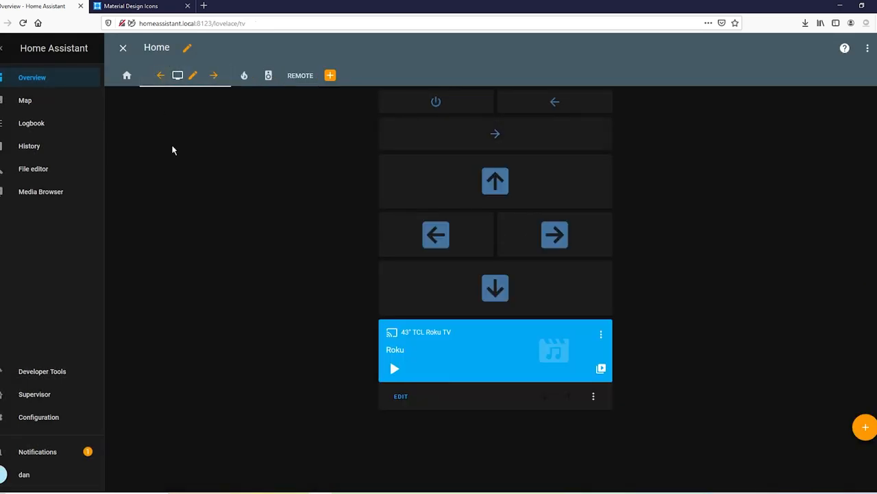
mouse_move(221, 136)
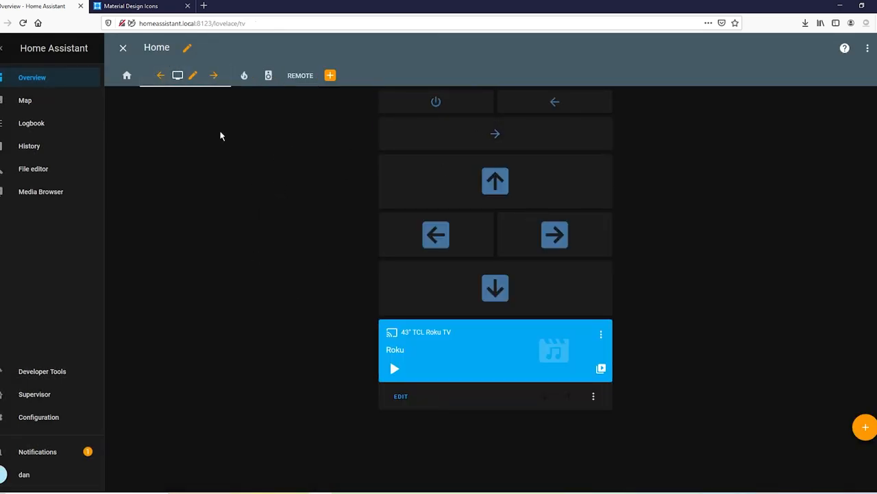
Step: Open the Fire Stick view showing home, arrow buttons and the firestick media card
left_click(202, 75)
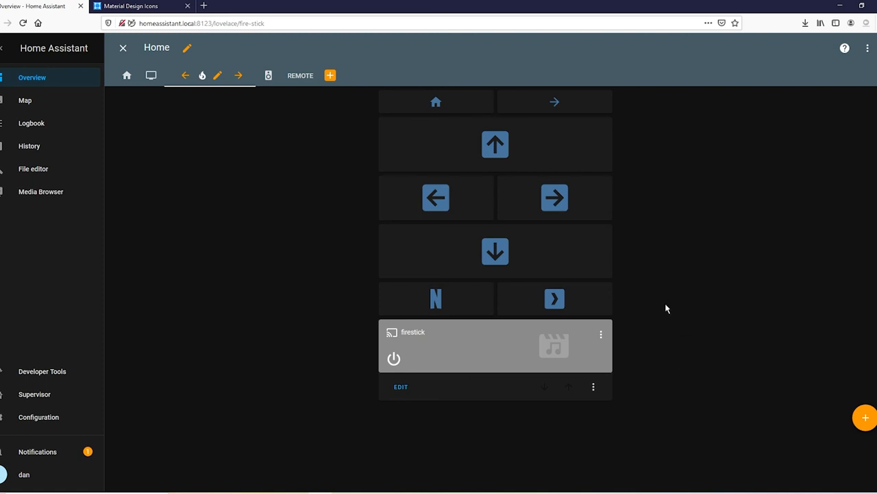
mouse_move(699, 314)
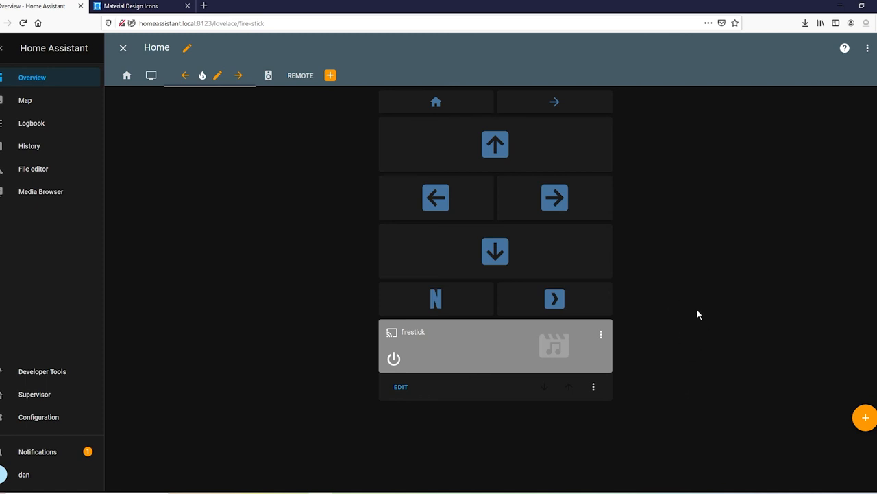
mouse_move(692, 312)
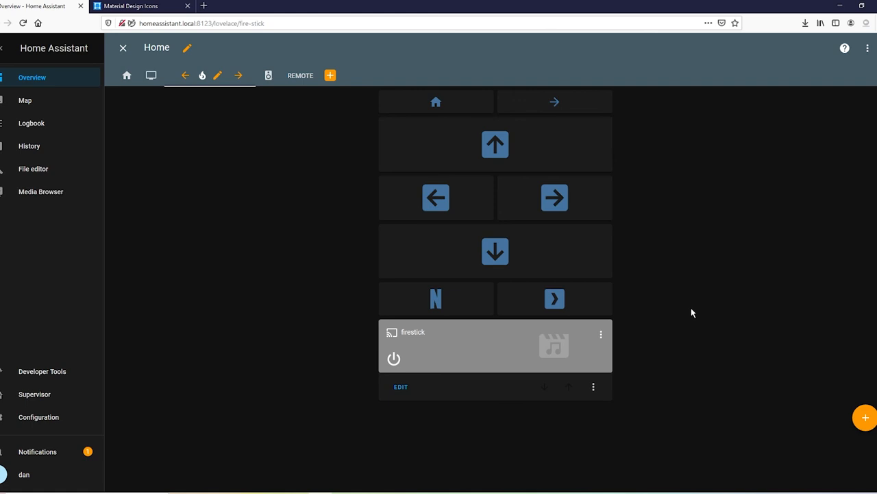
mouse_move(715, 266)
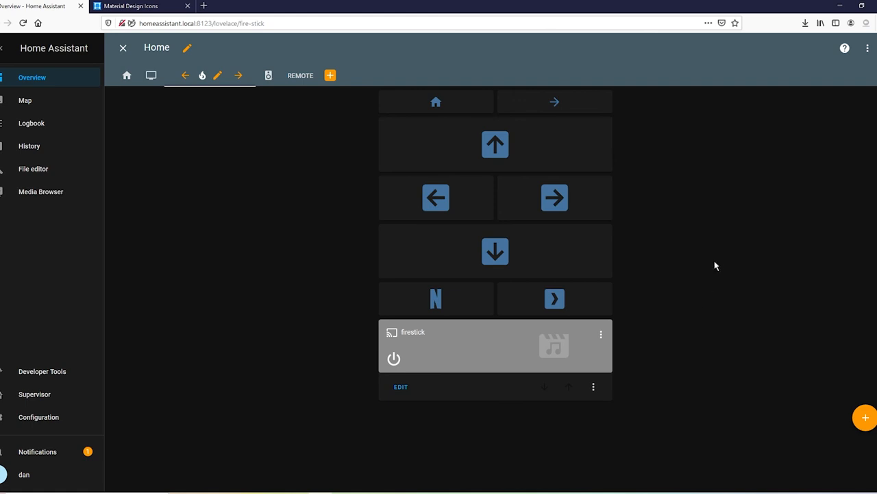
mouse_move(678, 299)
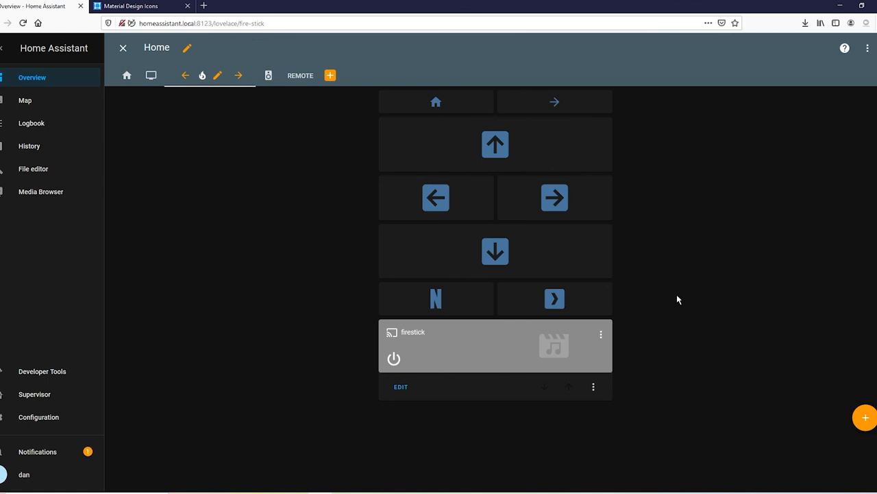